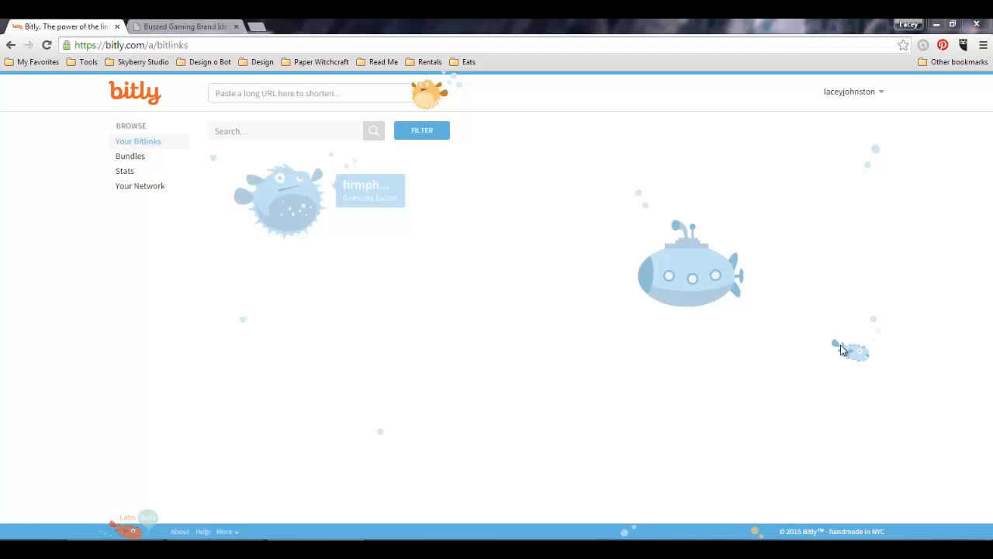
Step: Copy the Buzzed Gaming blog post URL from its tab and return to Bitly
click(184, 26)
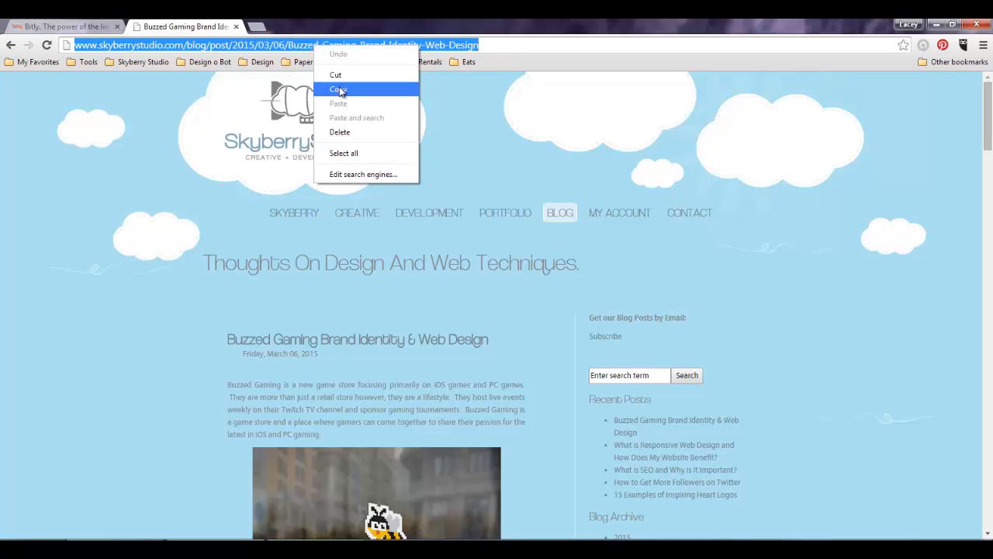
click(339, 90)
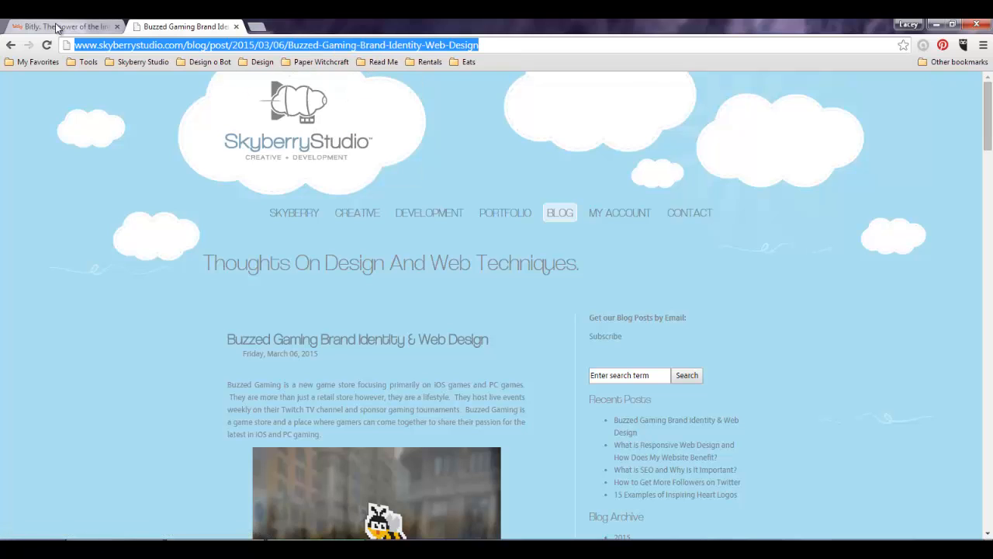
click(58, 26)
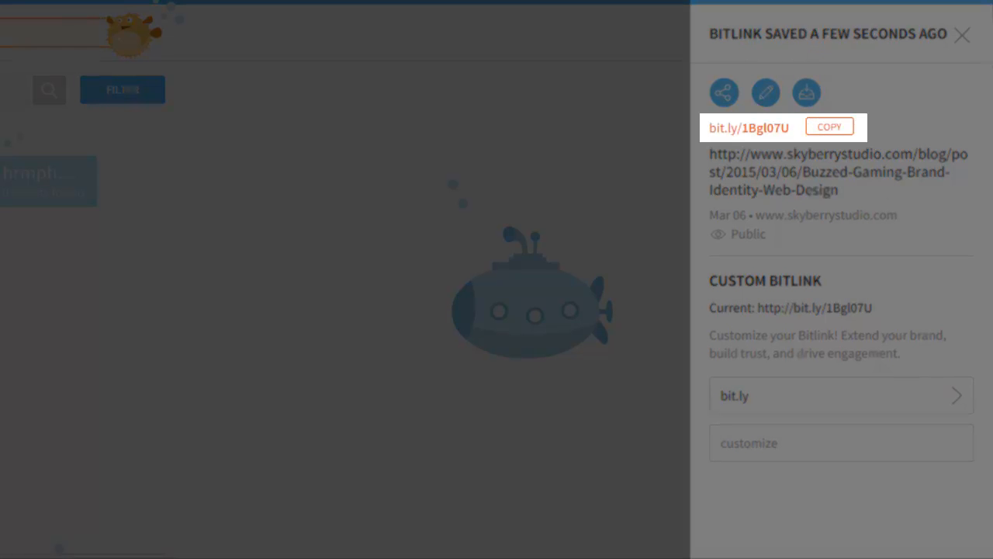
Step: Customize the new Bitlink's ending to buzzedbrand and save it as bit.ly/buzzedbrand
click(840, 442)
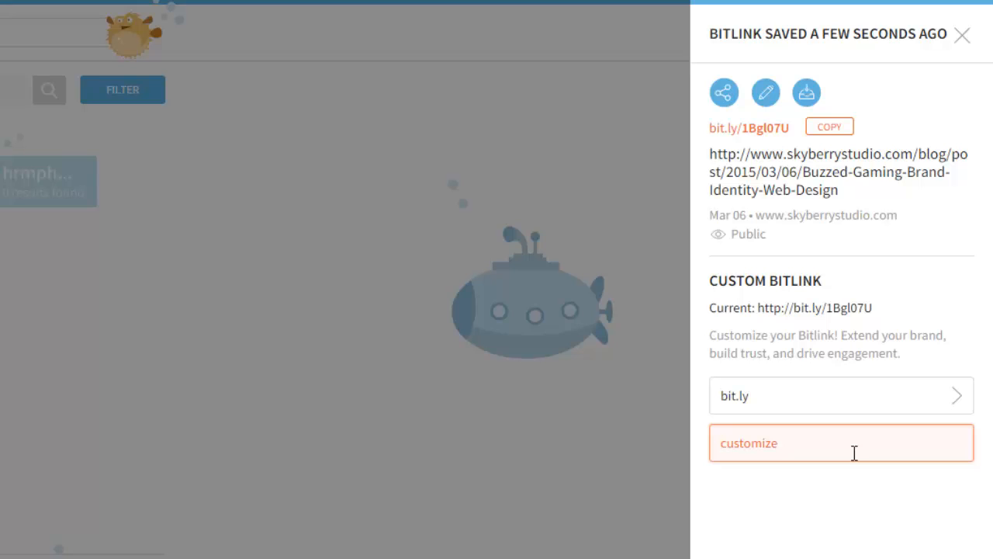
text(buzzedbrand)
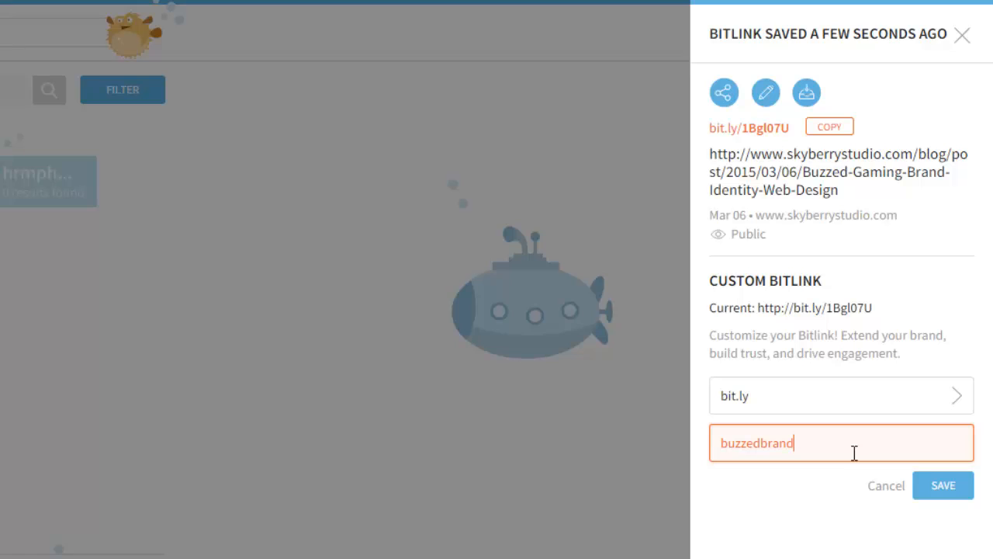
click(943, 485)
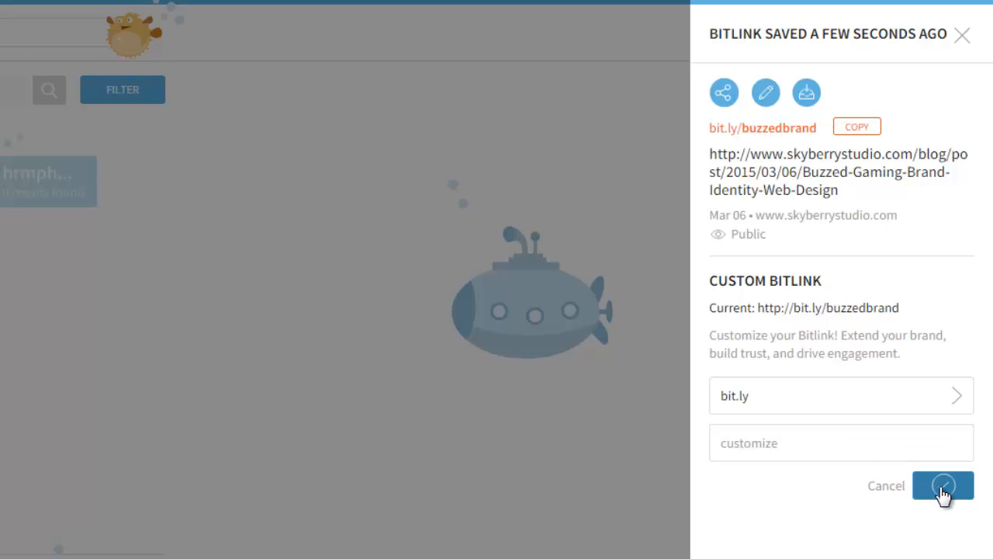
click(933, 485)
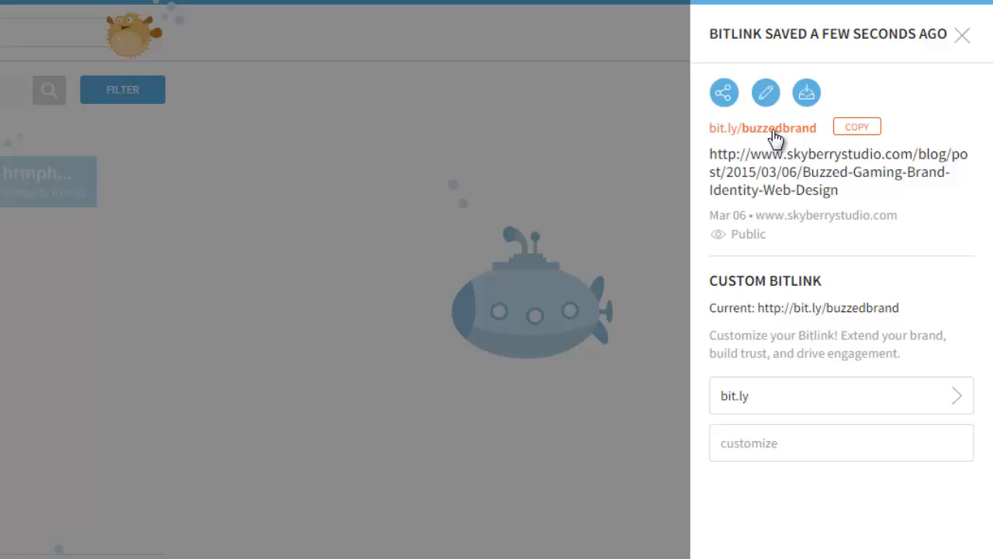
mouse_move(790, 144)
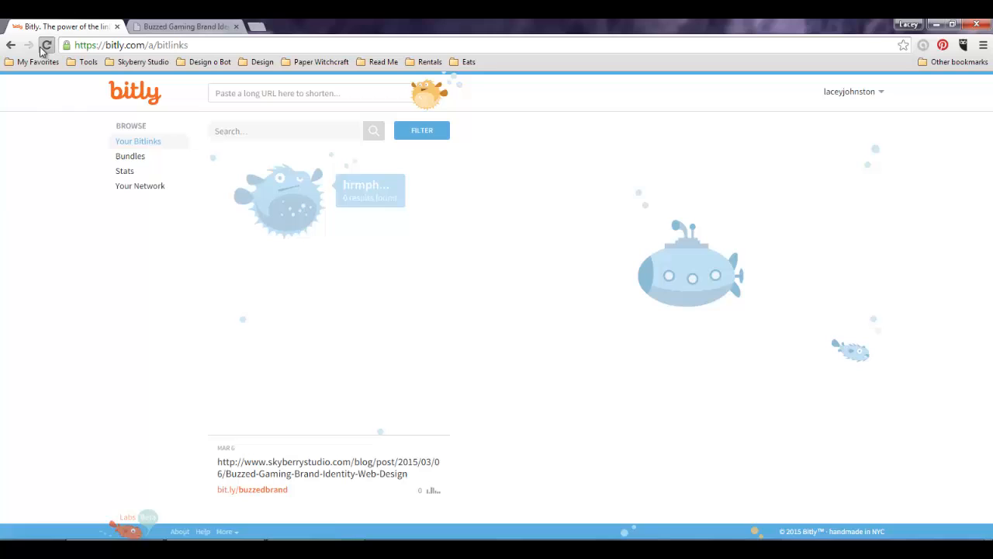
Step: Reload Your Bitlinks and open the Buzzed Gaming Brand Identity link's details
click(328, 467)
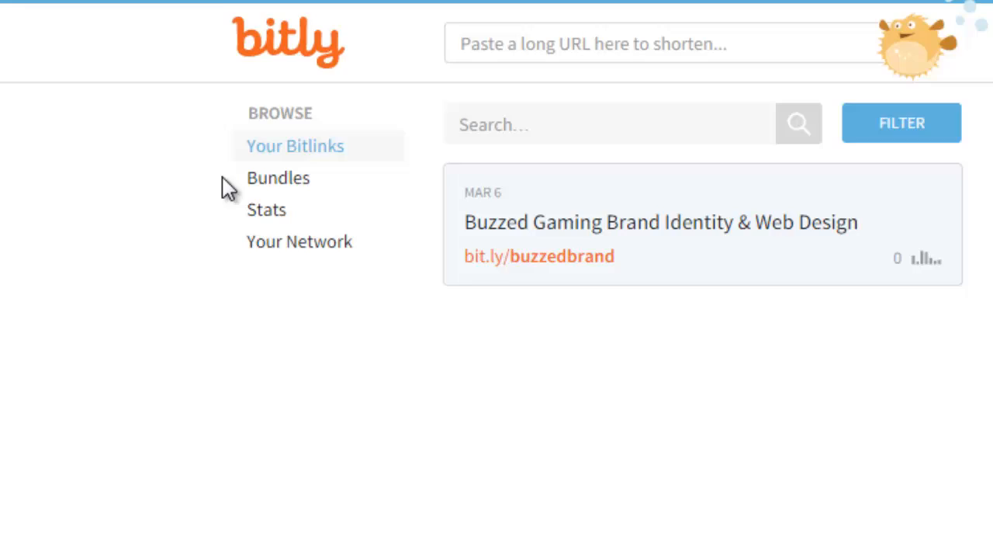
click(660, 222)
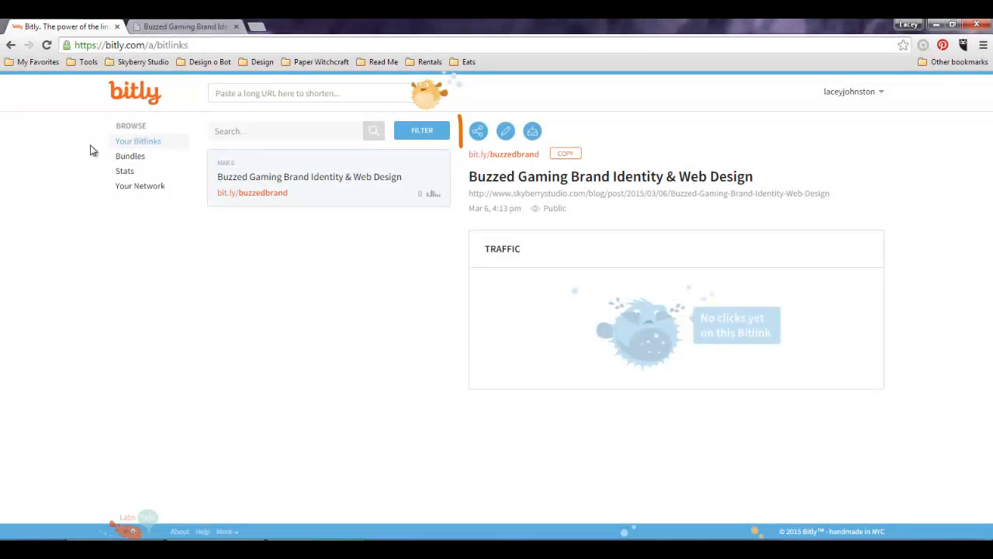
mouse_move(400, 146)
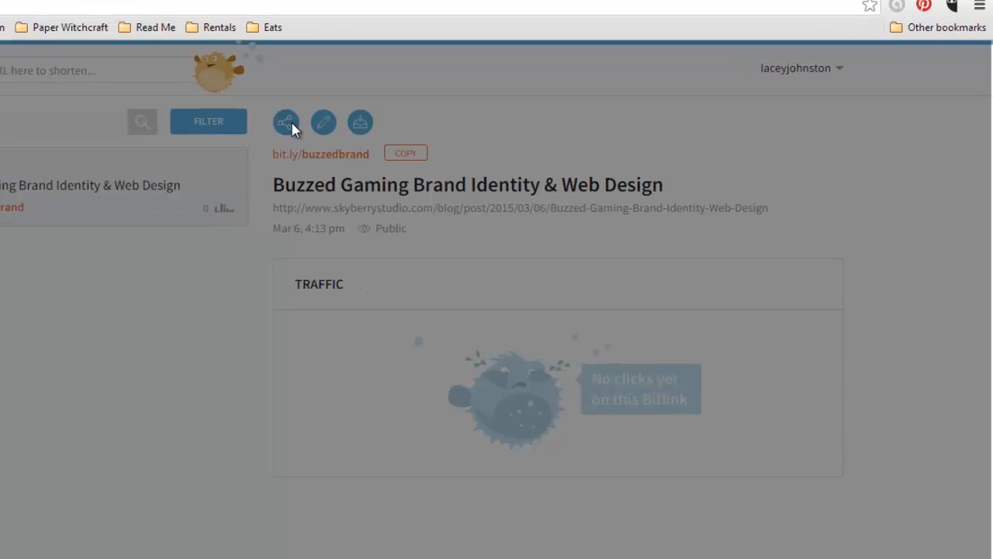
Step: View the buzzedbrand link's sharing options, then its Edit Bitlink details
click(288, 122)
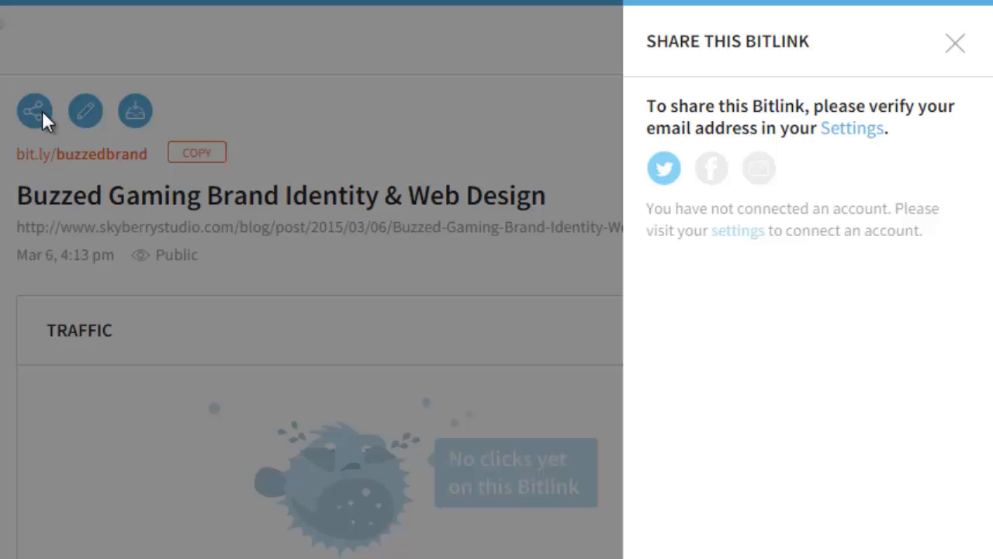
click(954, 41)
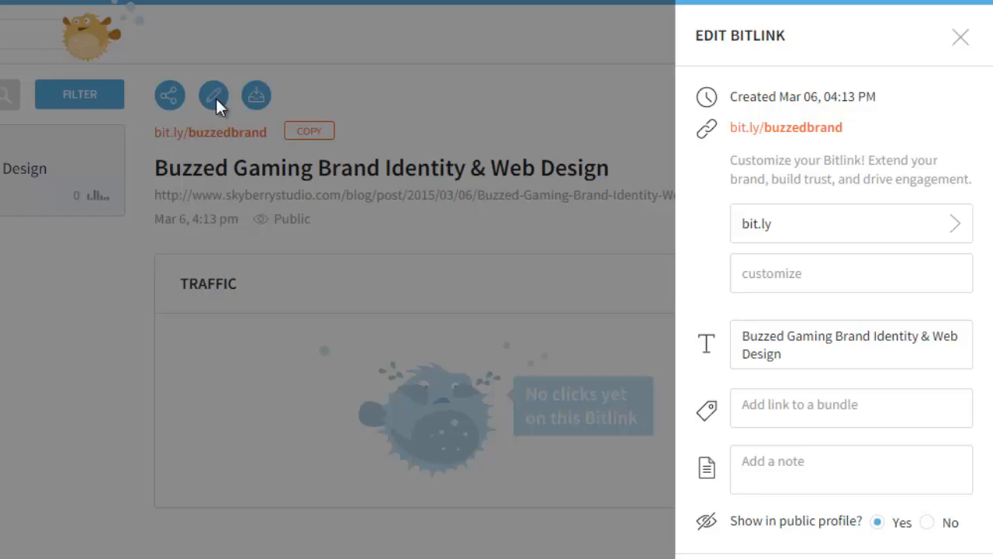
Step: Close Edit Bitlink and archive the buzzedbrand Bitlink
click(957, 38)
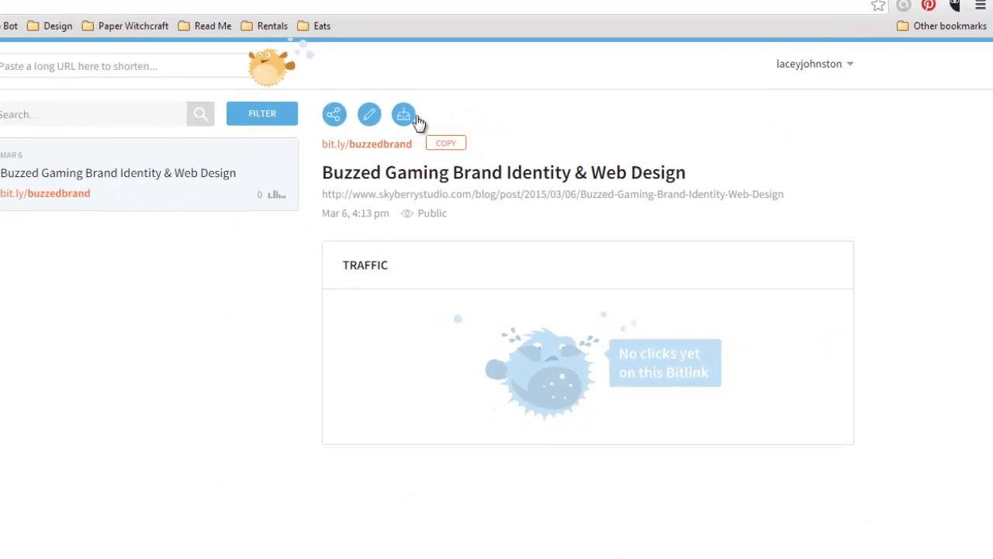
mouse_move(531, 130)
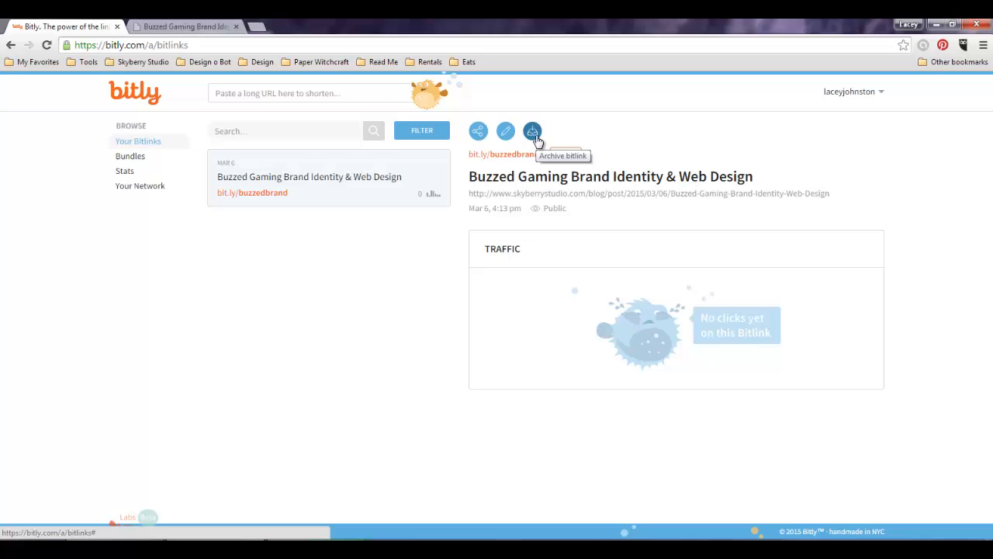
click(532, 130)
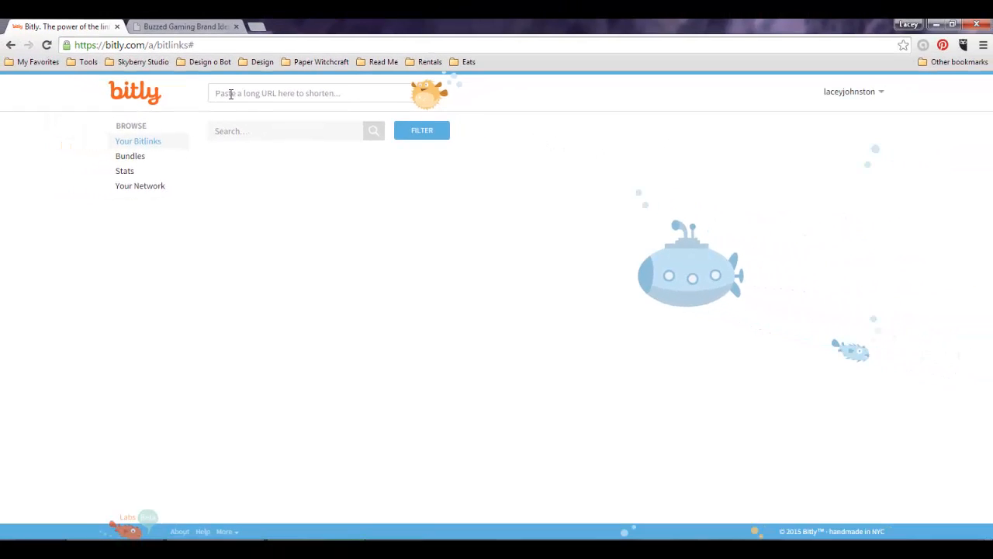
Step: Filter to Only Archived bitlinks and unarchive the buzzedbrand link
click(421, 130)
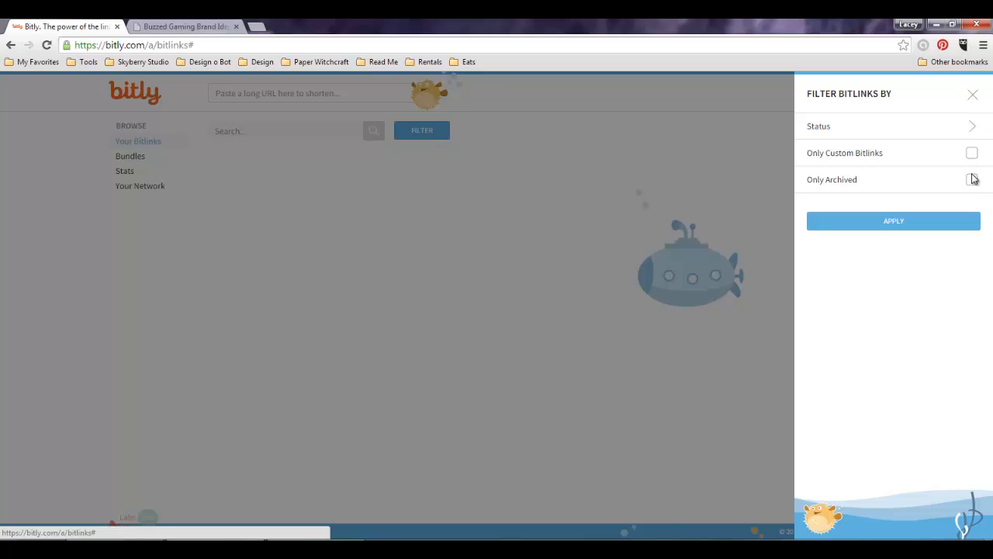
click(971, 179)
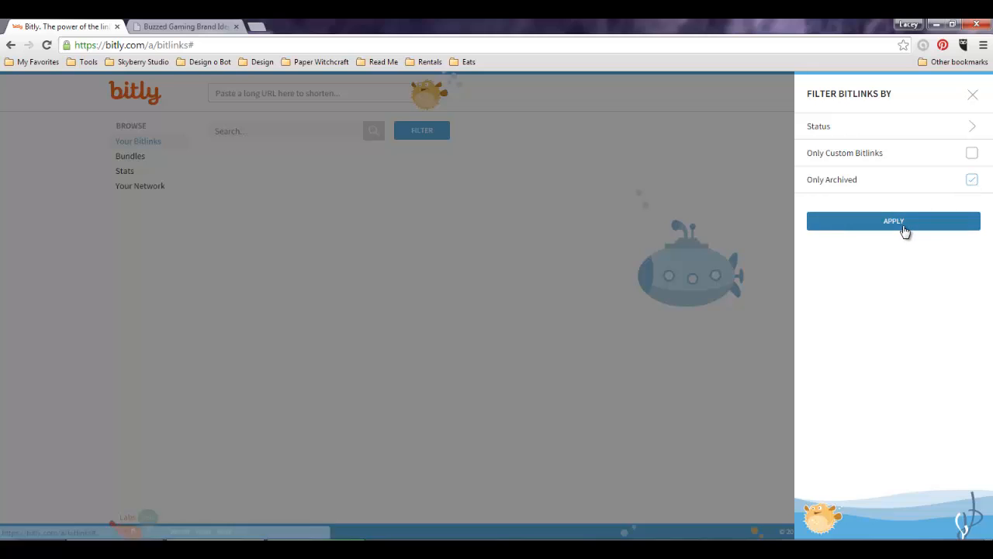
click(894, 221)
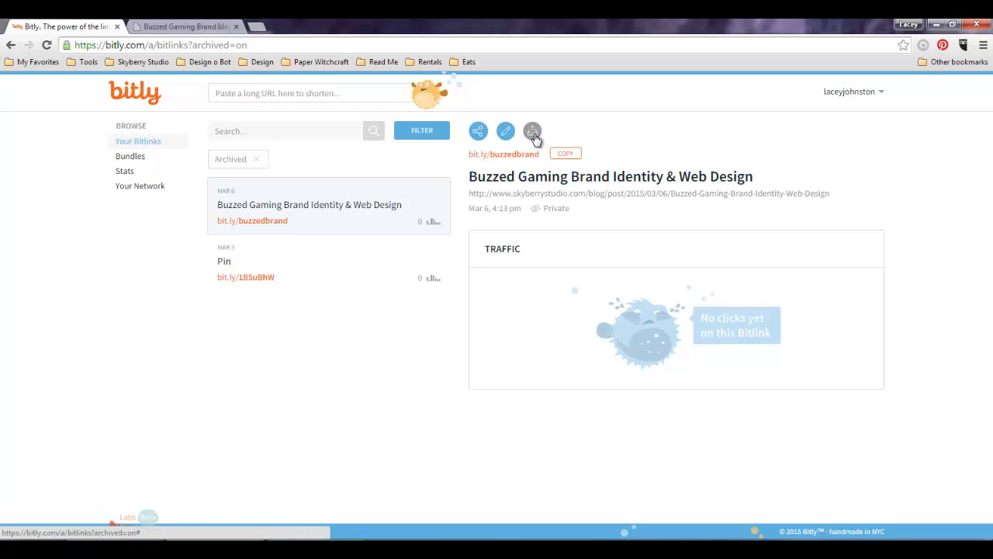
click(530, 130)
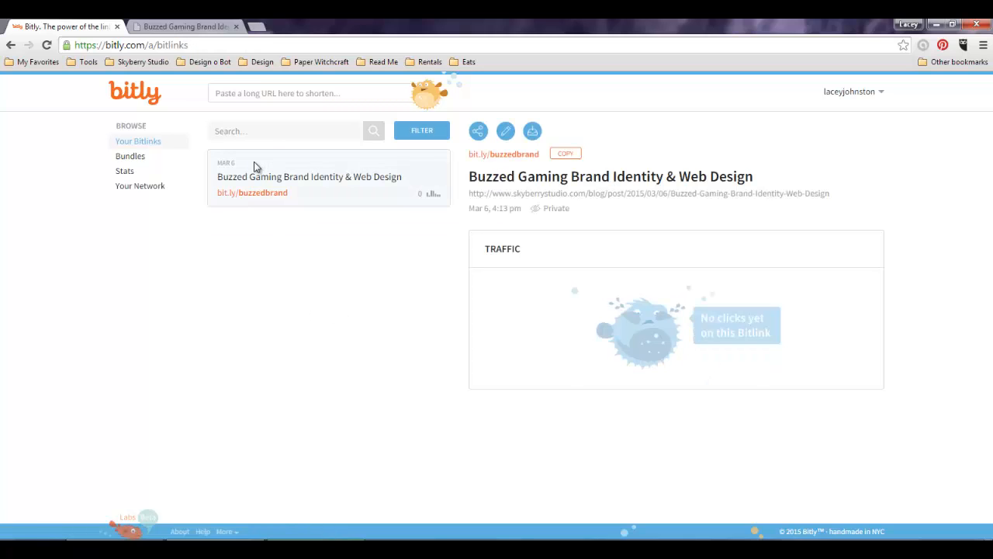
mouse_move(356, 217)
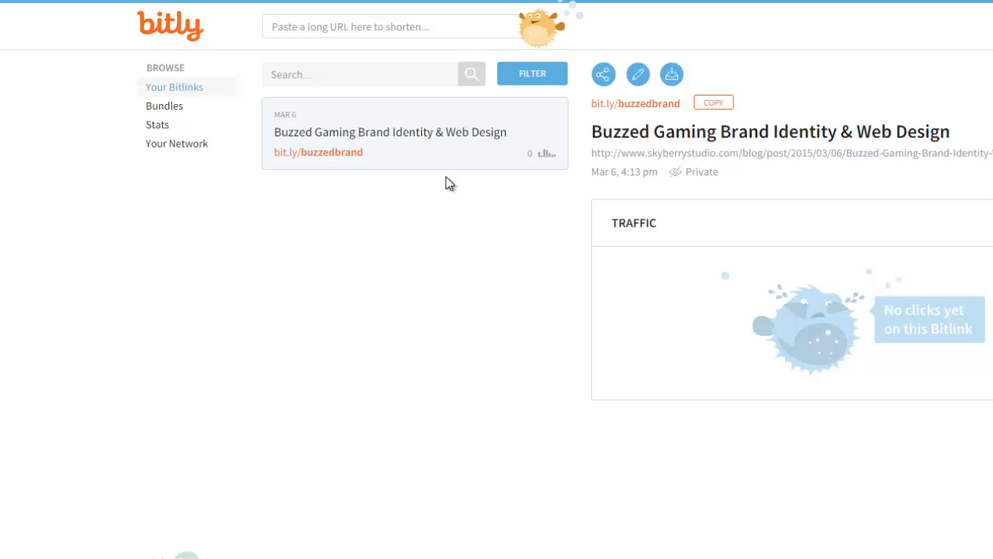
mouse_move(409, 167)
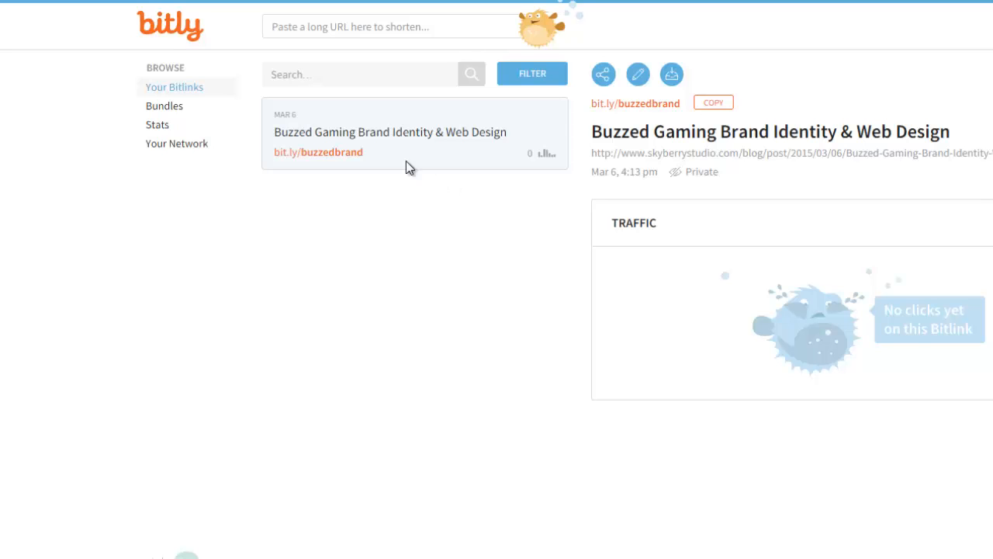
Step: Go to Bundles, start a new bundle and cancel it without creating one
click(165, 106)
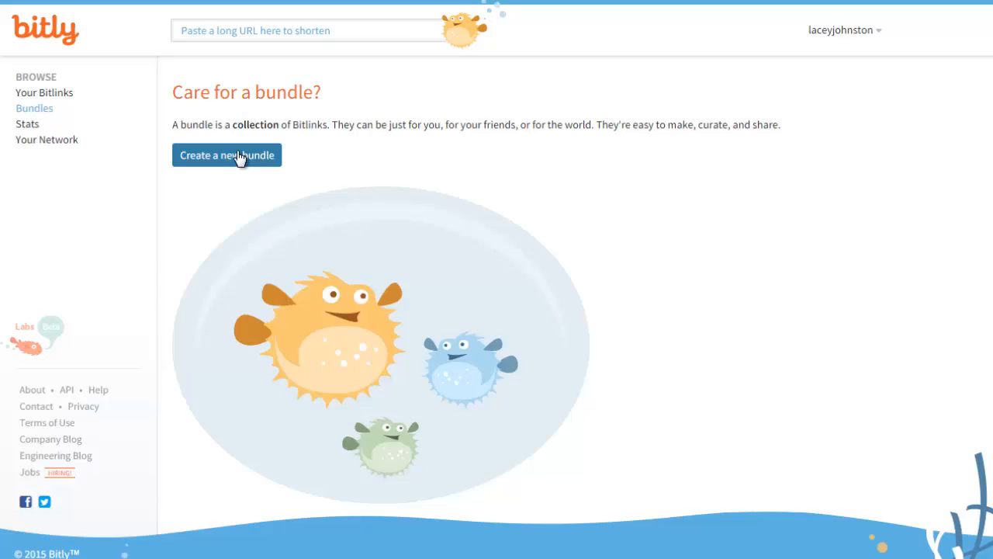
click(227, 155)
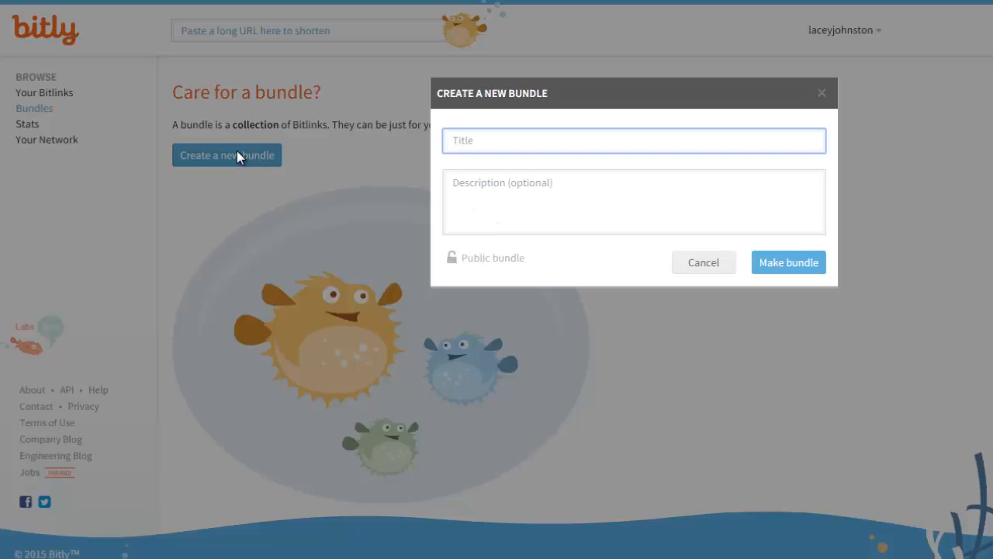
click(634, 141)
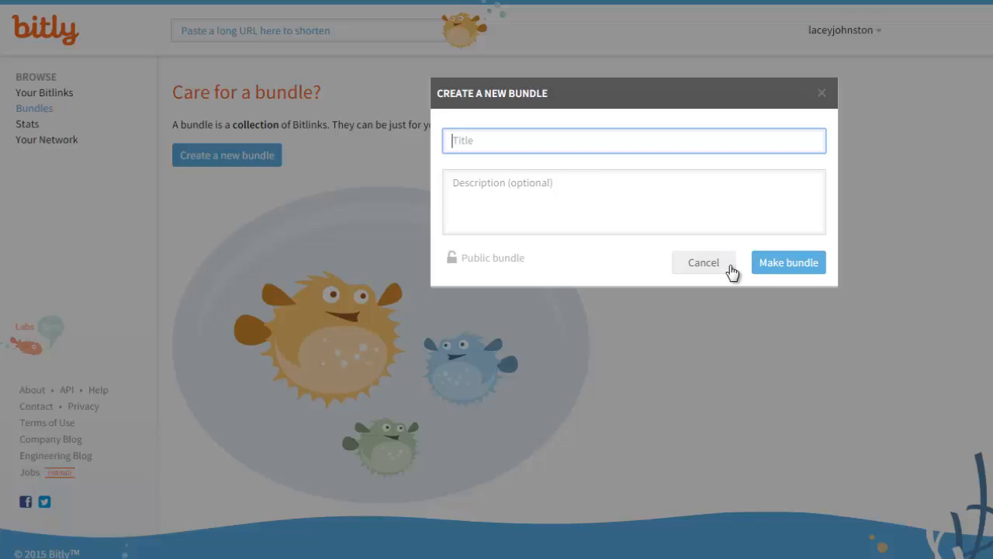
click(703, 263)
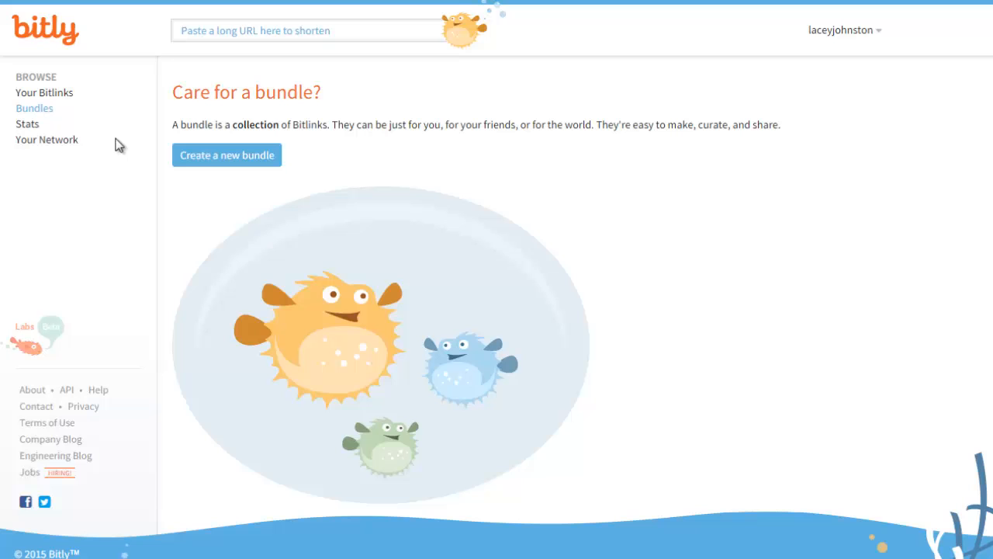
mouse_move(28, 128)
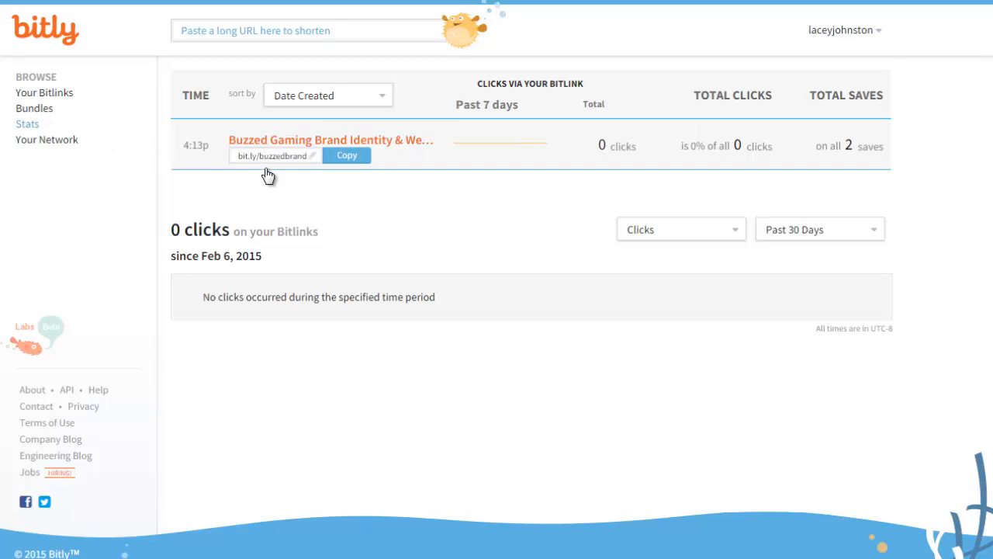
mouse_move(409, 226)
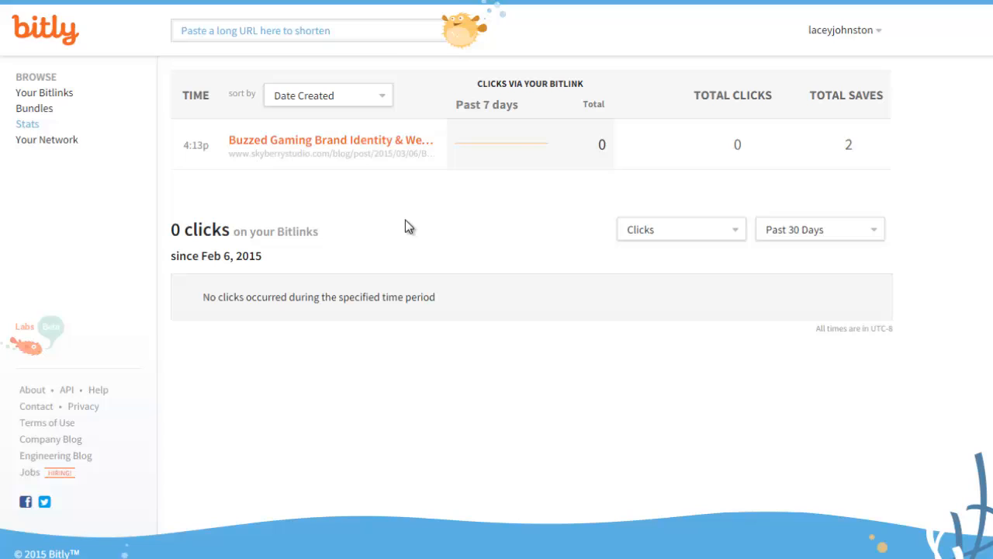
mouse_move(61, 145)
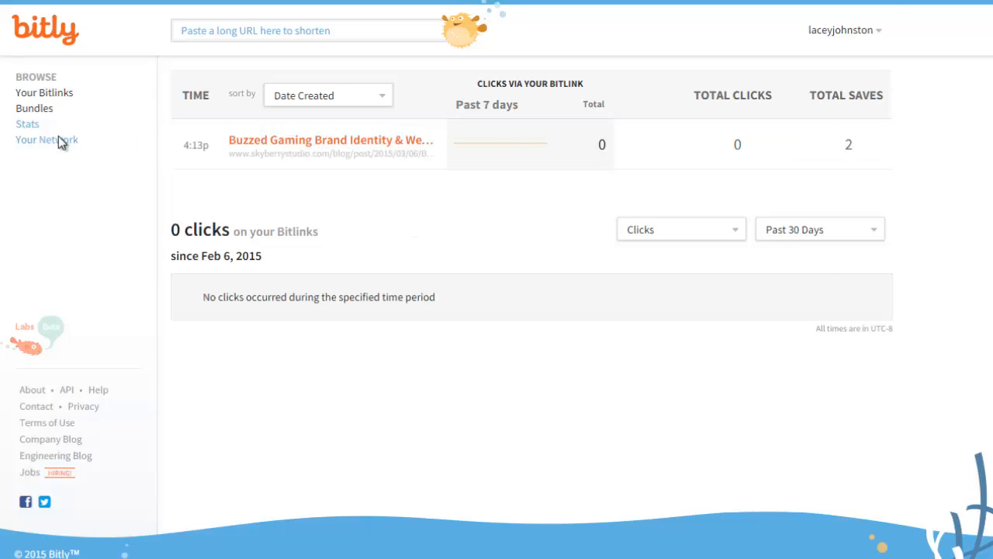
Step: Show the Your Network page after checking buzzedbrand's zero-click stats
click(46, 140)
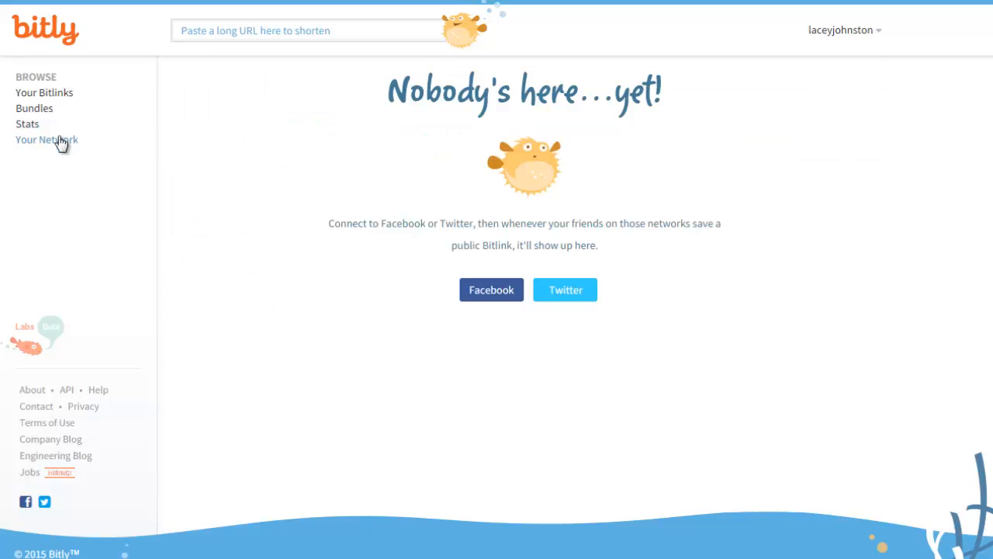